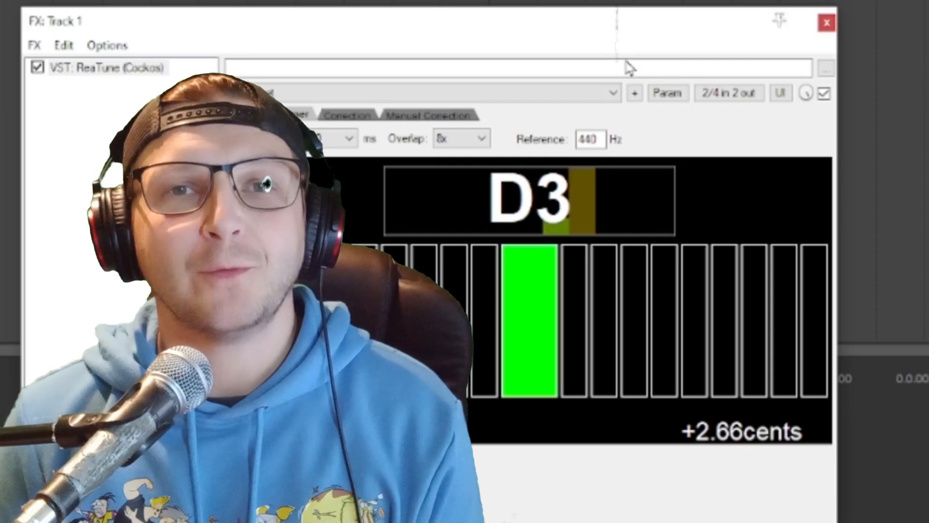
# Open track 1's FX browser, filter by "tune" and select VST: ReaTune (Cockos).
pyautogui.click(826, 22)
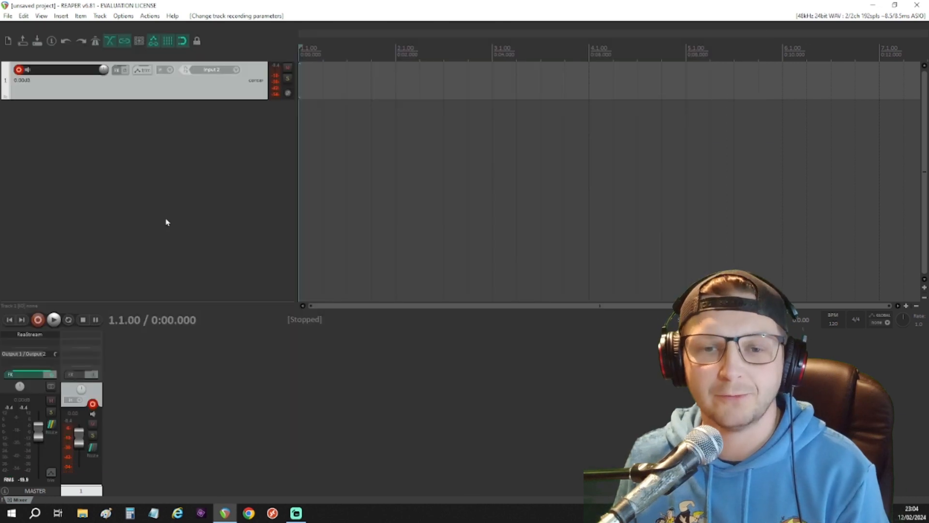
pyautogui.moveTo(169, 220)
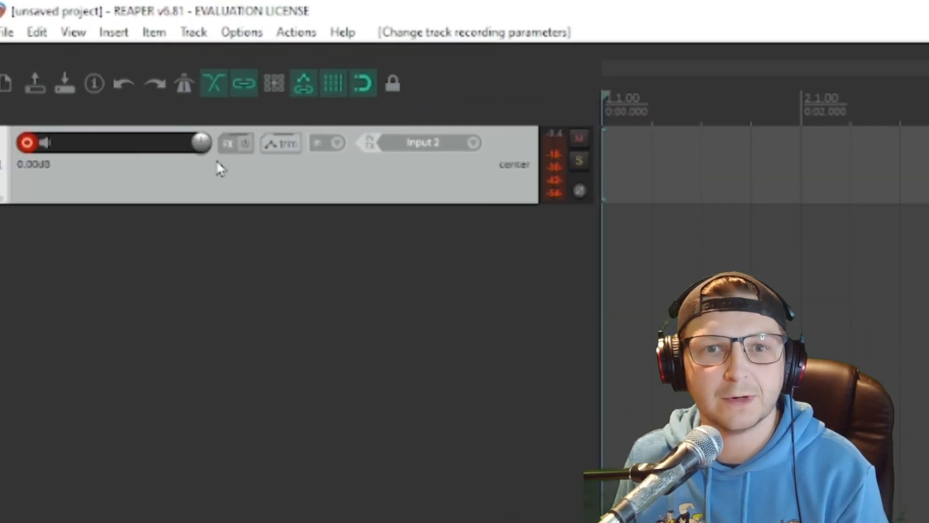
pyautogui.click(228, 143)
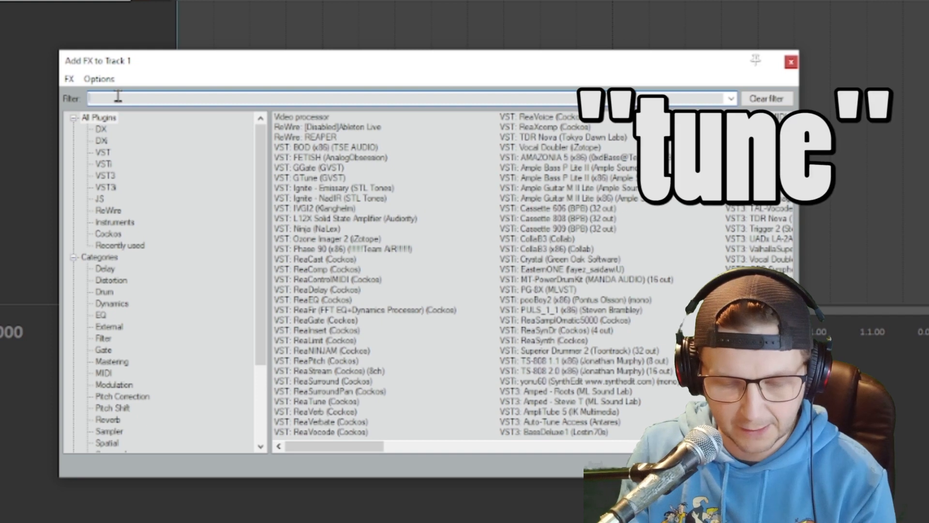
pyautogui.write('tune')
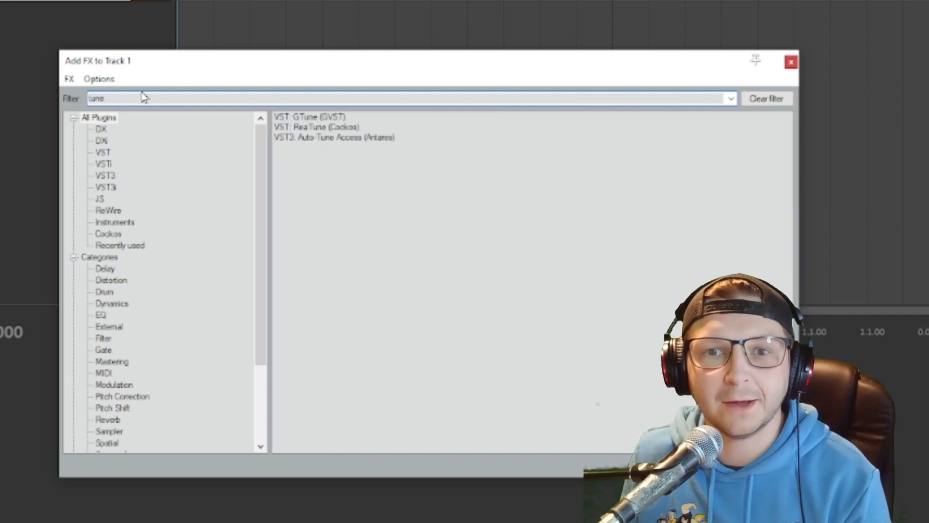
pyautogui.moveTo(320, 142)
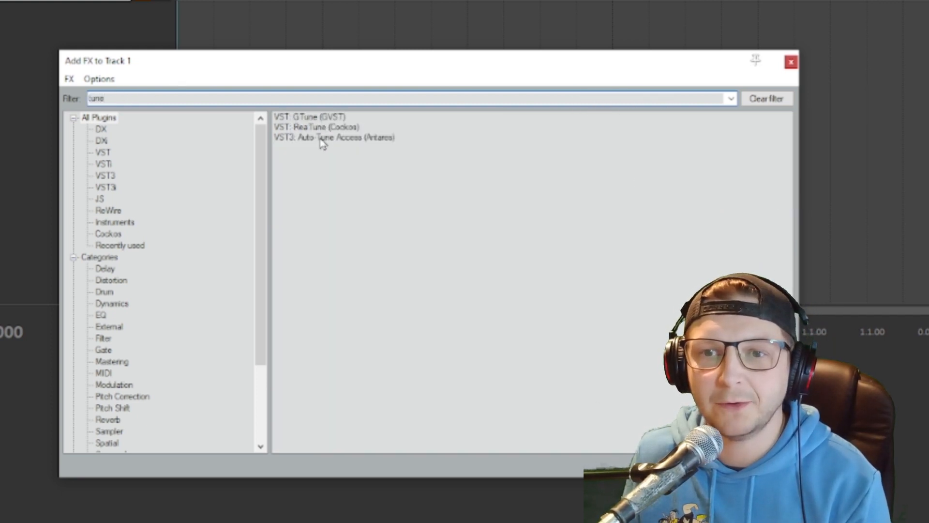
pyautogui.click(315, 127)
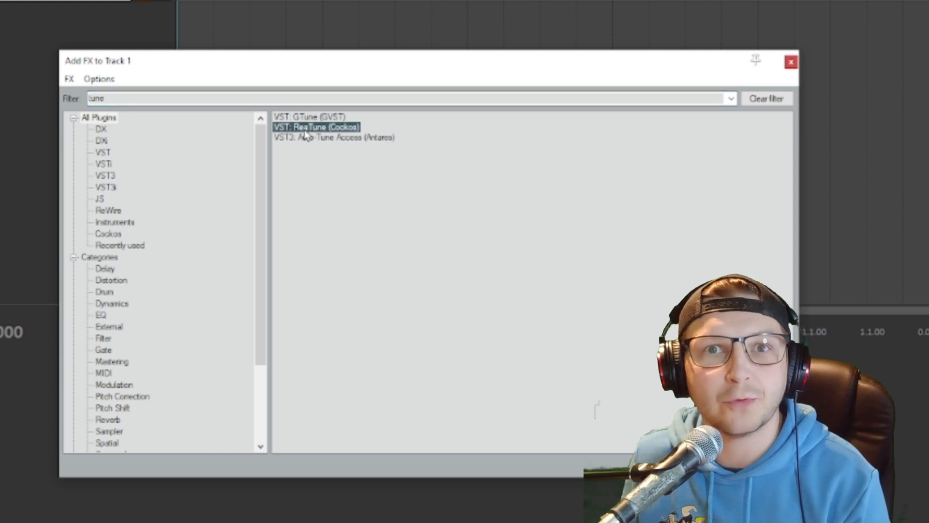
# Add ReaTune to track 1 with a 200 ms window and 8x overlap.
pyautogui.doubleClick(315, 127)
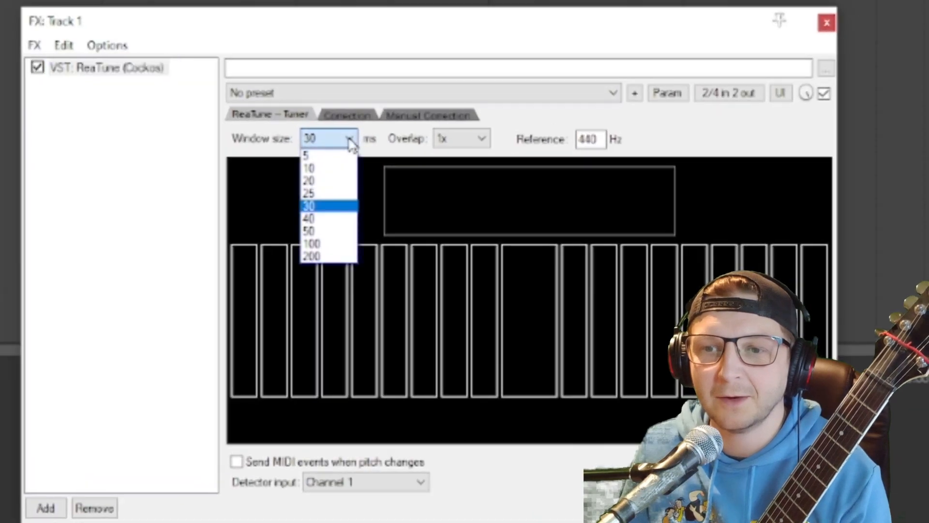
pyautogui.click(311, 256)
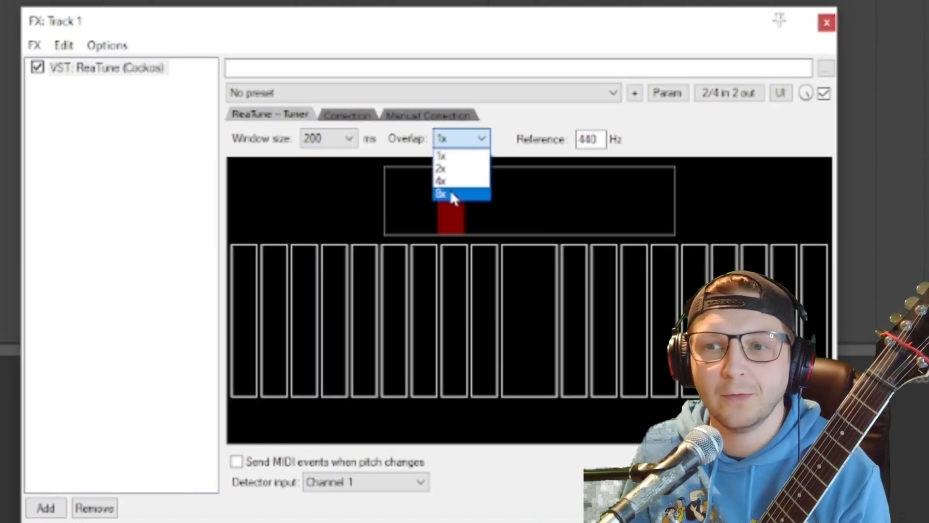
pyautogui.click(441, 195)
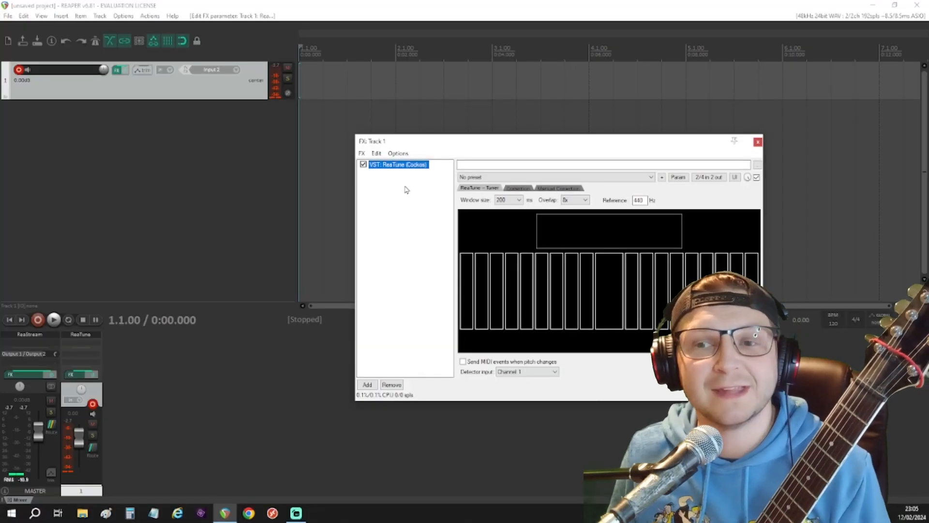
# Enable ReaTune's Show embedded UI in TCP option from the FX chain.
pyautogui.rightClick(398, 164)
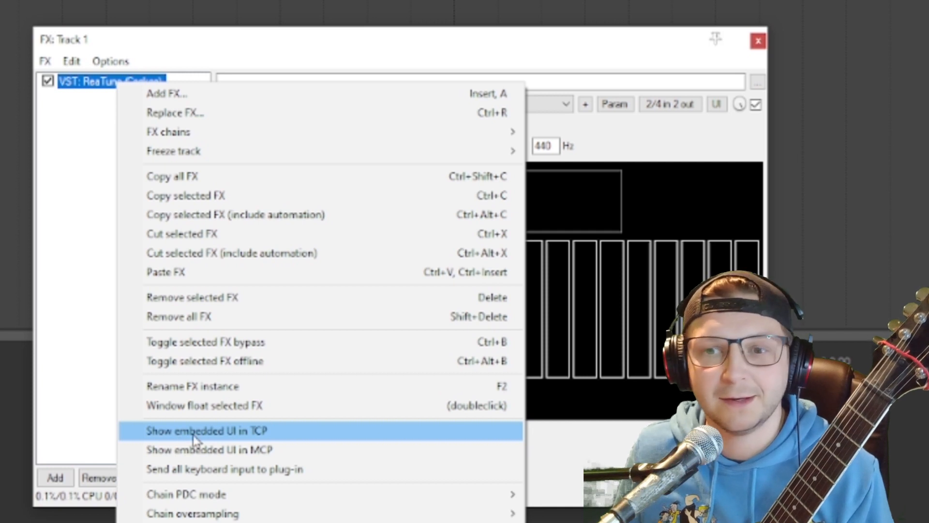
pyautogui.click(204, 431)
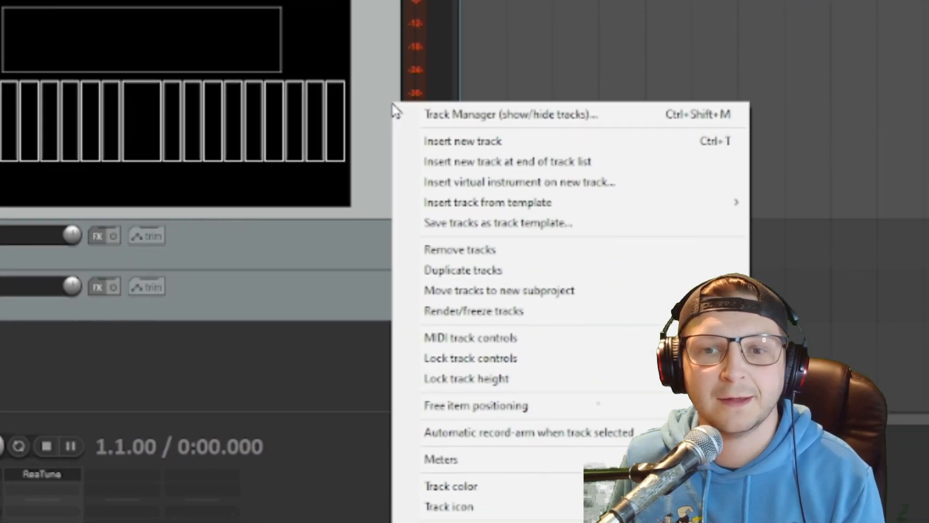
# Lock the tuner track's height from its panel context menu.
pyautogui.click(466, 378)
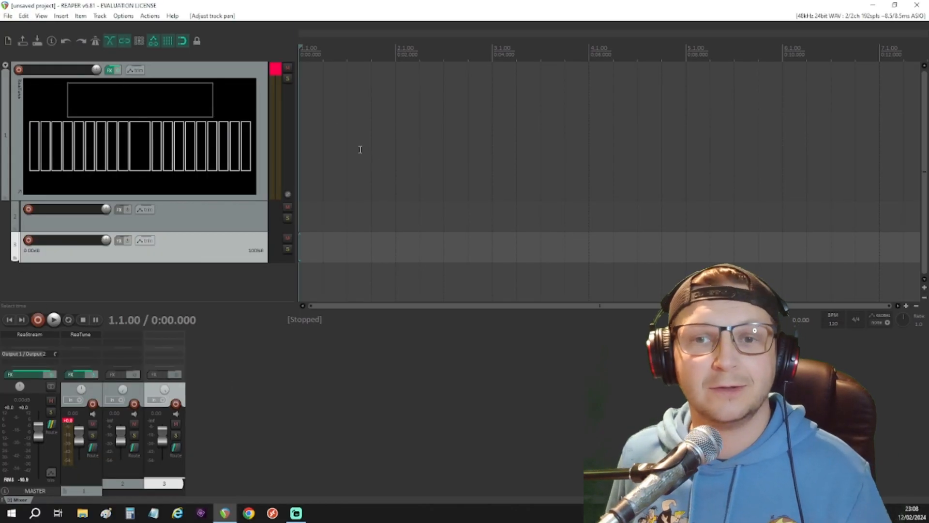
# Record-arm the tuner folder track holding tracks 2 and 3.
pyautogui.click(19, 69)
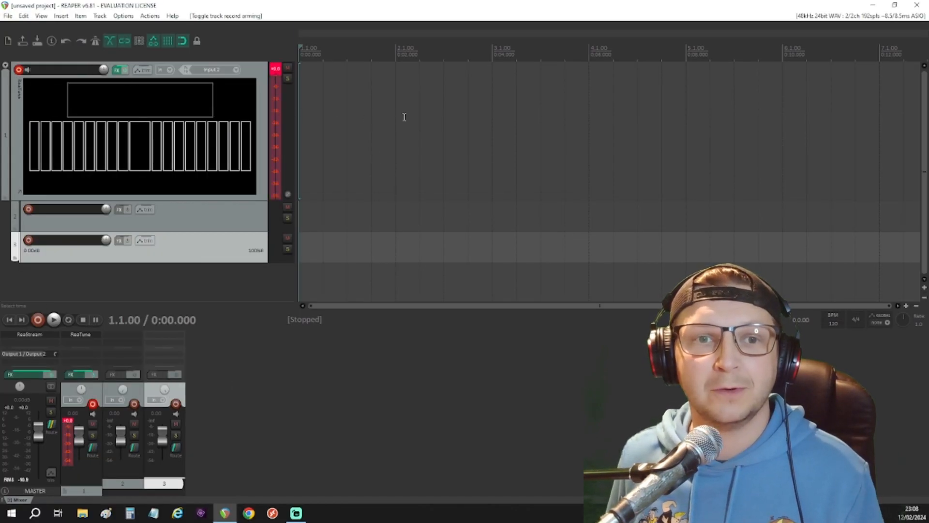
pyautogui.moveTo(528, 235)
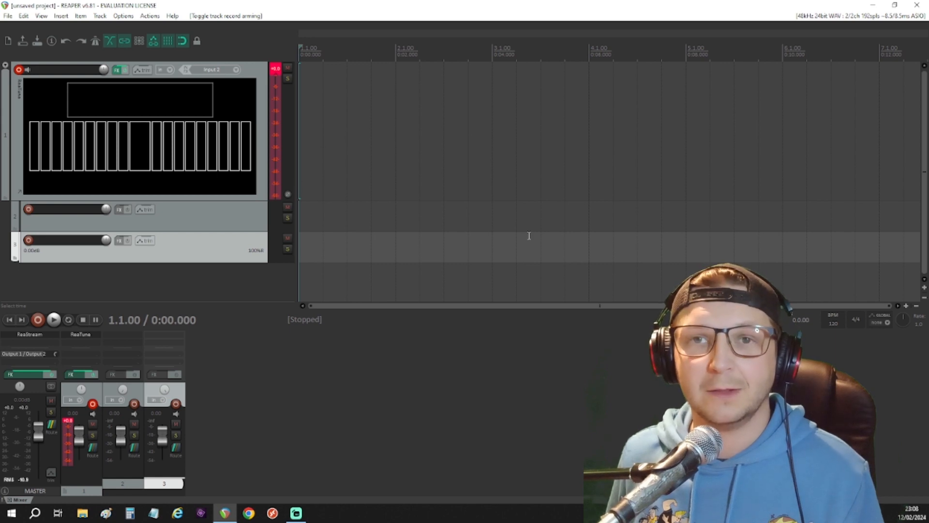